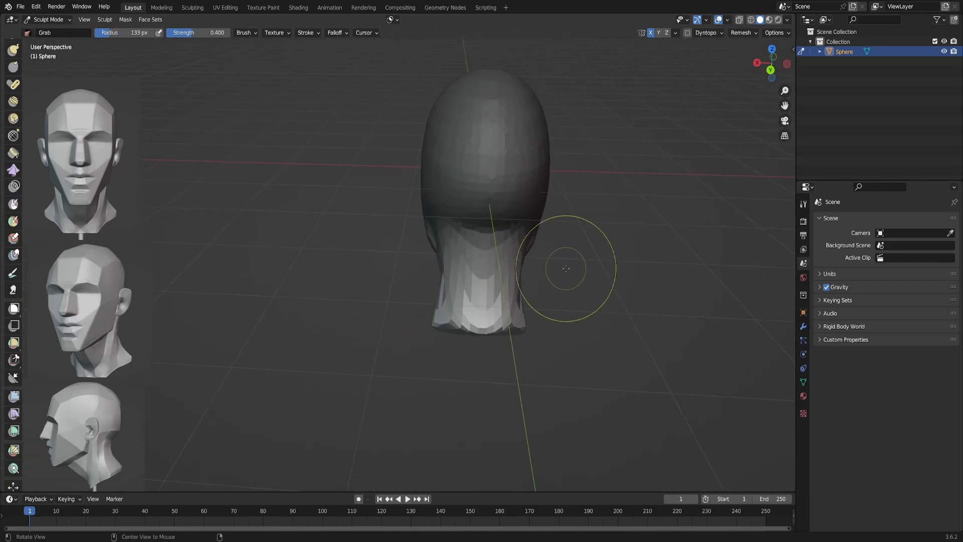
Step: In Right Orthographic view, drag the sphere with Grab to form brow, nose and chin
{"action": "key", "text": "KP_3"}
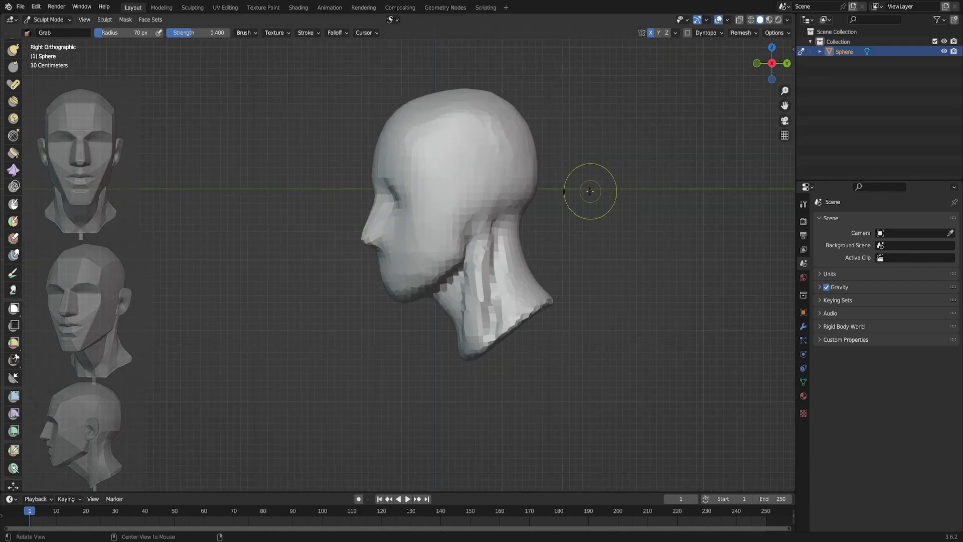
{"action": "left_click_drag", "start_coordinate": [590, 191], "coordinate": [492, 154]}
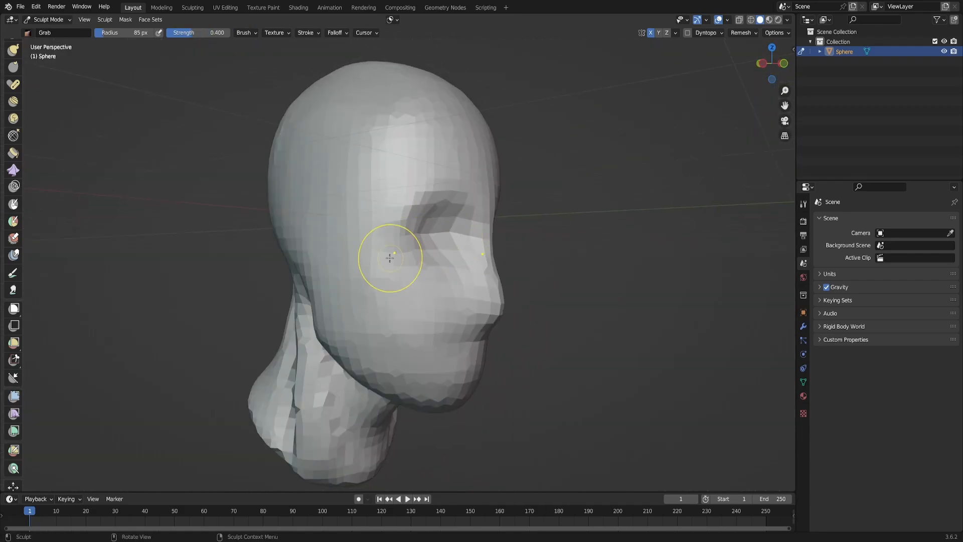
Step: Switch to front view to block in clay planes on the cheeks and jaw
{"action": "key", "text": "KP_1"}
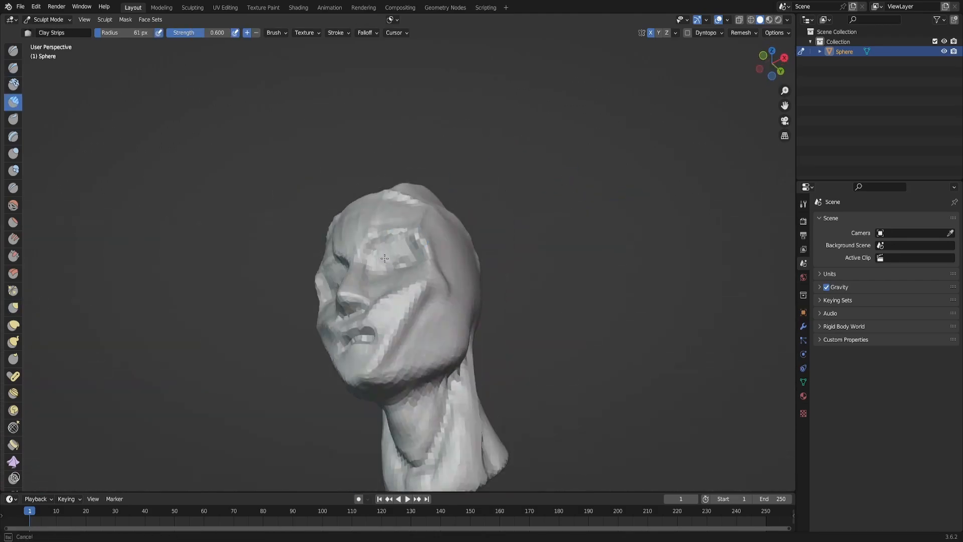
Step: Build a face plane, enlarge the brush, and sculpt the lower lip and chin planes
{"action": "left_click_drag", "start_coordinate": [399, 257], "coordinate": [443, 236]}
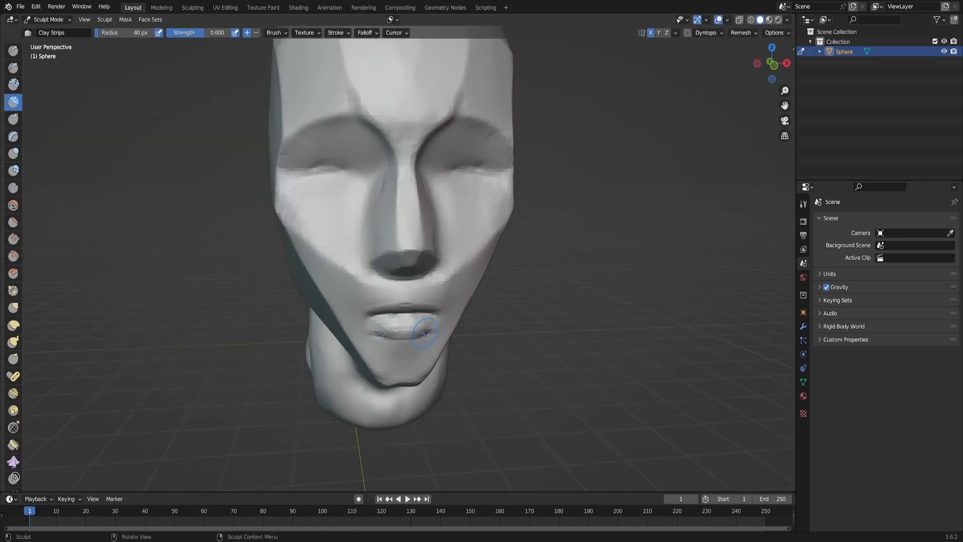
{"action": "key", "text": "KP_1"}
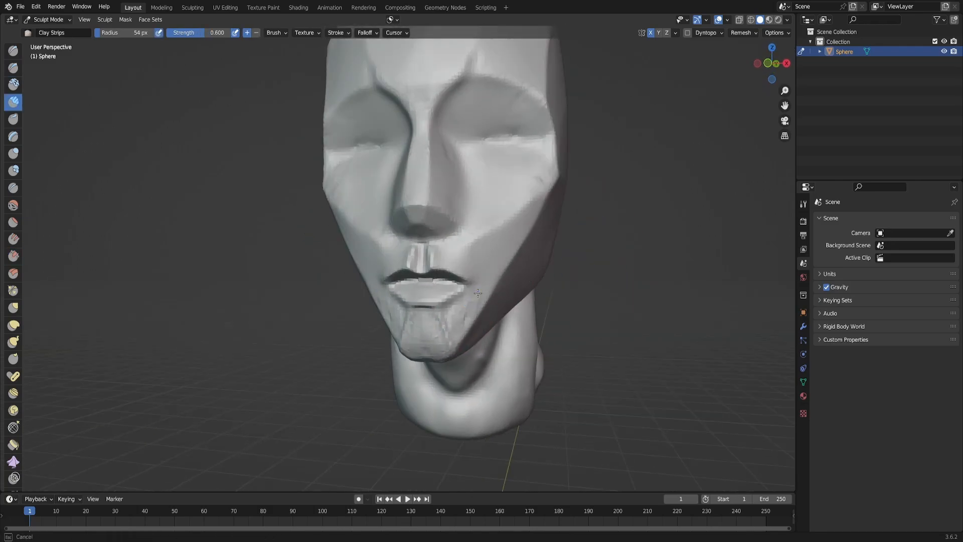
{"action": "left_click_drag", "start_coordinate": [478, 292], "coordinate": [499, 287]}
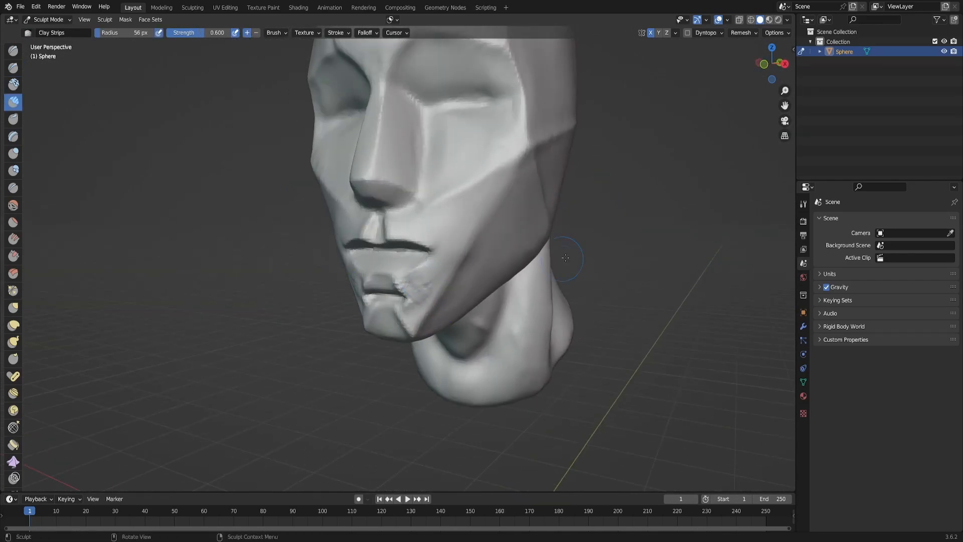
Step: Refine the planes around the mouth and pick another brush from the toolbar
{"action": "left_click_drag", "start_coordinate": [565, 258], "coordinate": [406, 270]}
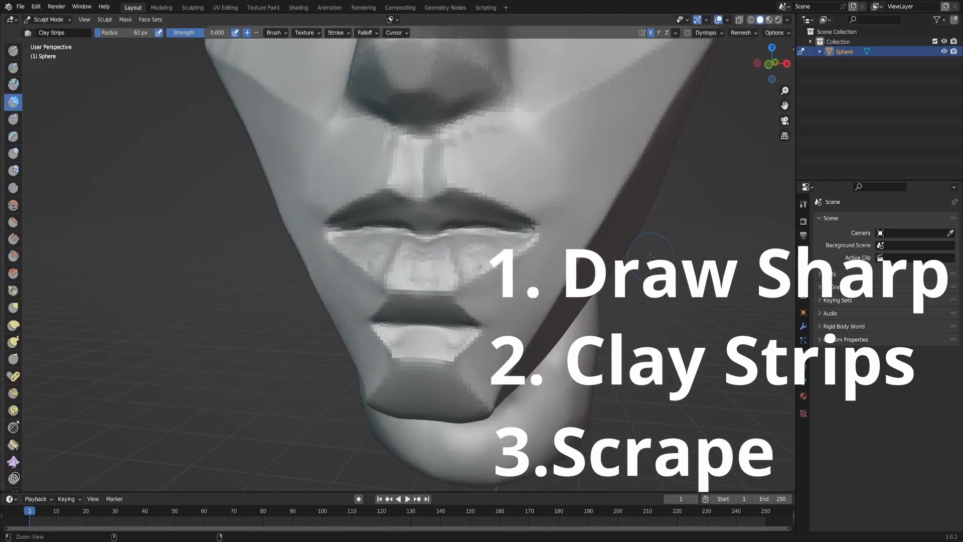
{"action": "left_click", "coordinate": [13, 256]}
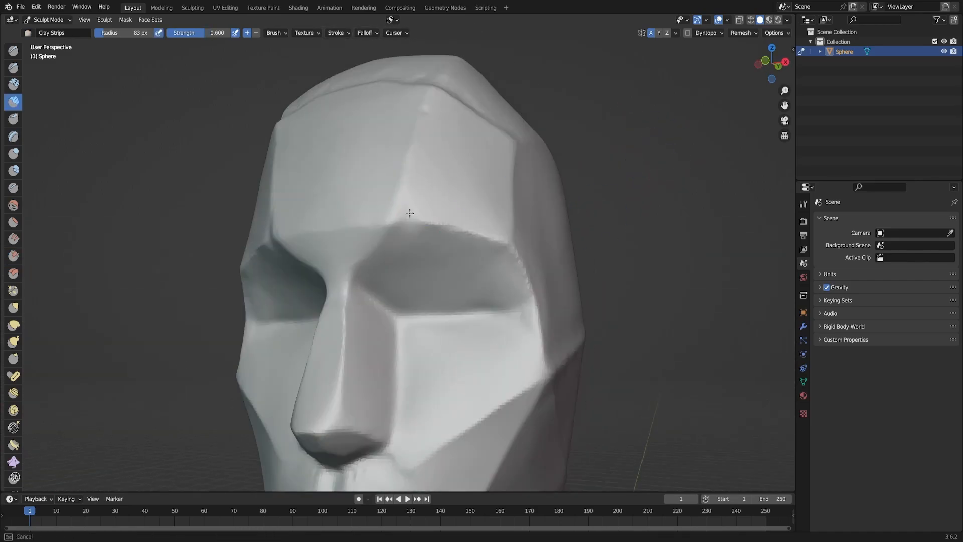
Step: Flatten the forehead and brow into a crisp plane across the head
{"action": "left_click_drag", "start_coordinate": [410, 213], "coordinate": [628, 214]}
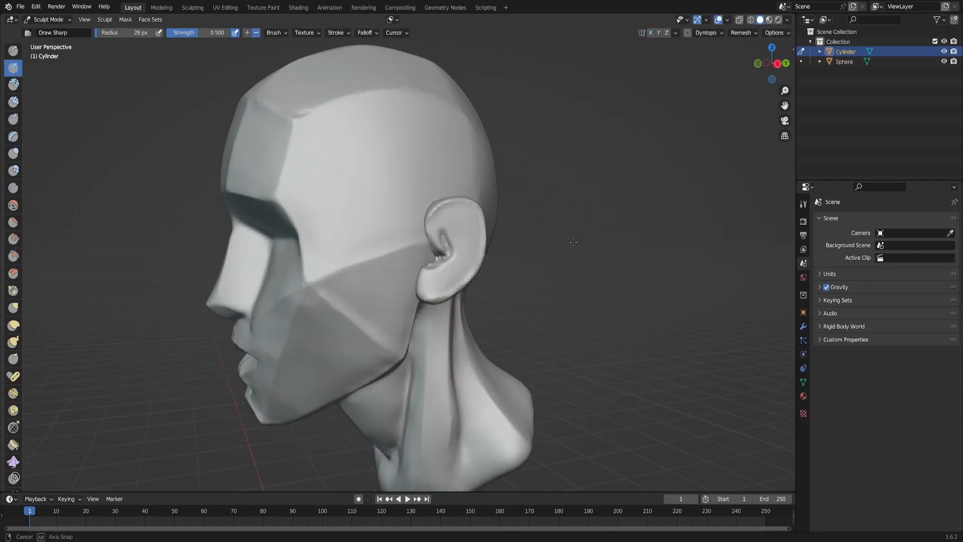
Step: Orbit around the ear and sculpt its inner folds with Draw Sharp
{"action": "left_click_drag", "start_coordinate": [571, 242], "coordinate": [602, 227]}
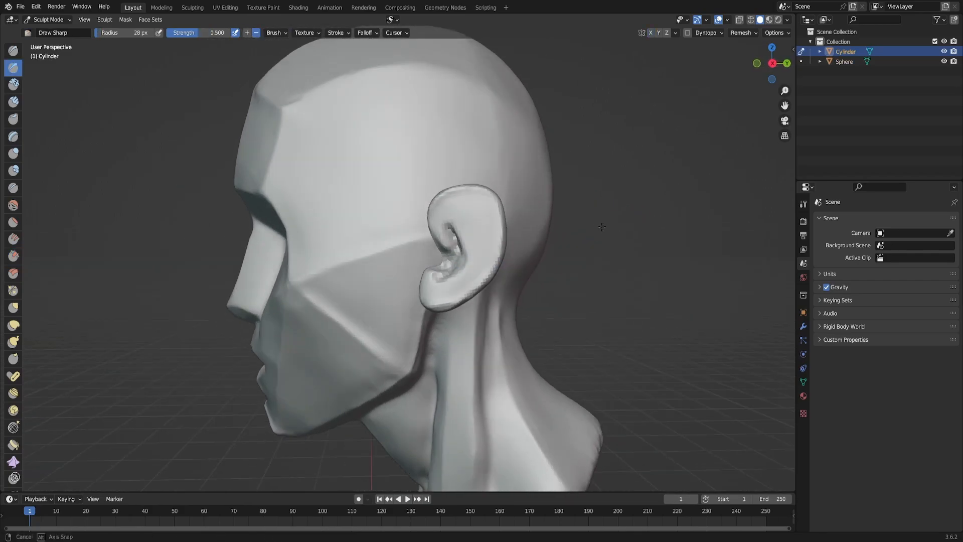
{"action": "left_click_drag", "start_coordinate": [602, 227], "coordinate": [467, 246]}
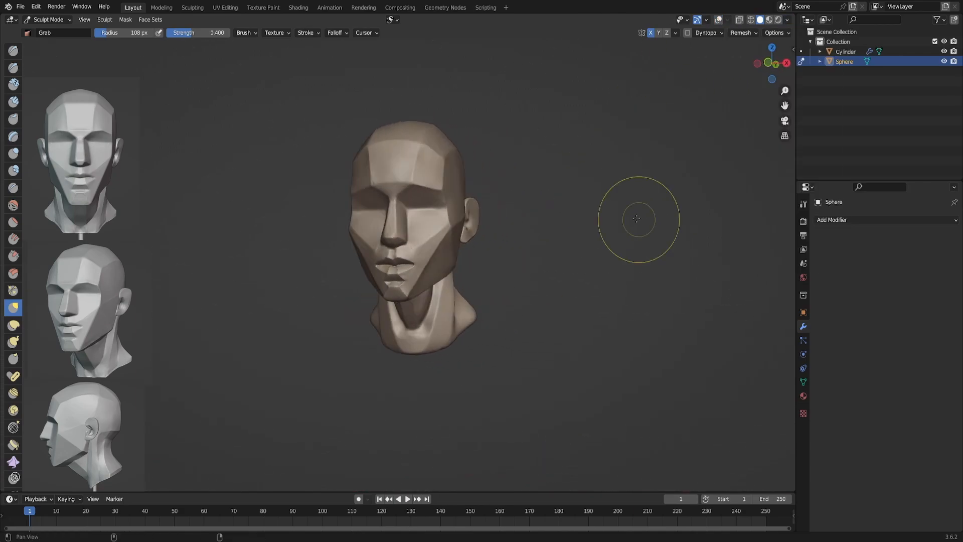
Step: Orbit to a three-quarter view and open the Viewport Shading options
{"action": "left_click_drag", "start_coordinate": [636, 219], "coordinate": [594, 176]}
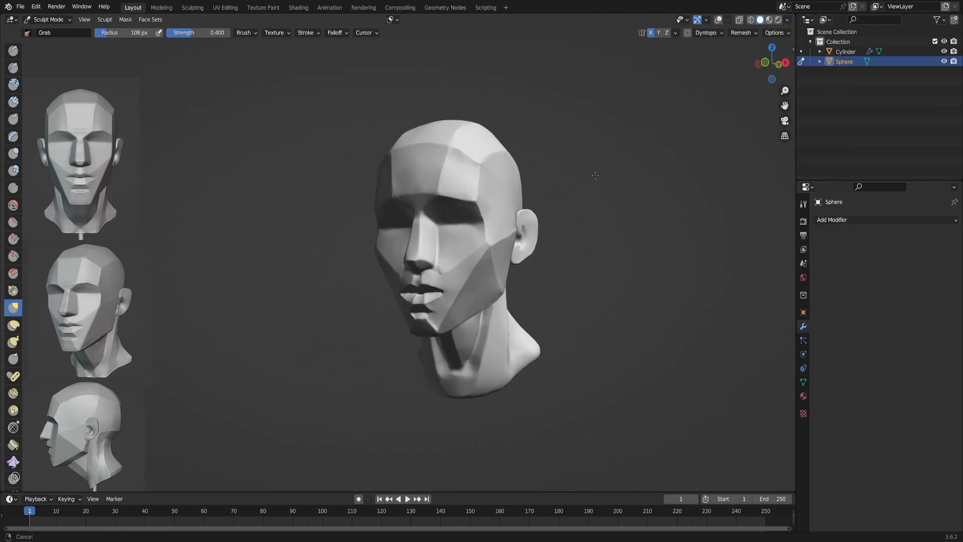
{"action": "left_click", "coordinate": [783, 19]}
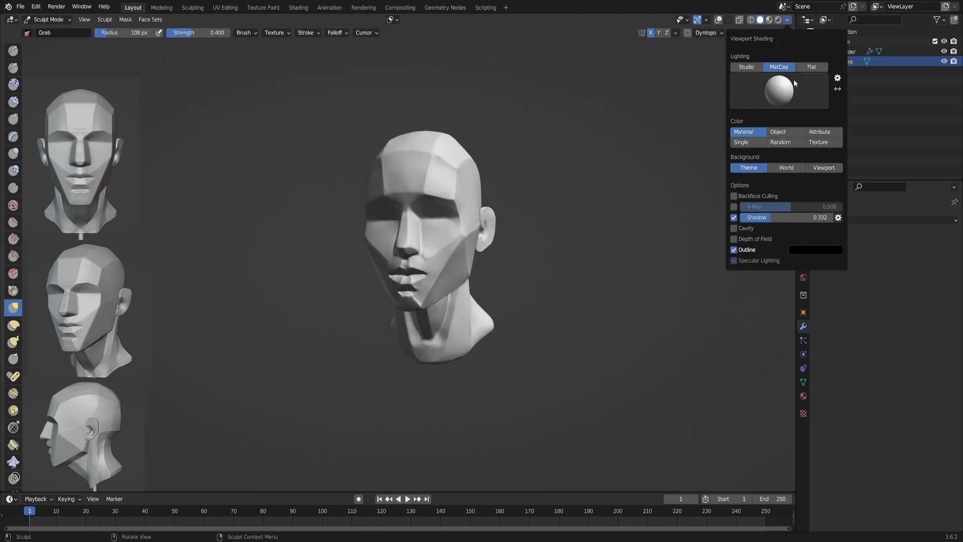
{"action": "mouse_move", "coordinate": [734, 251]}
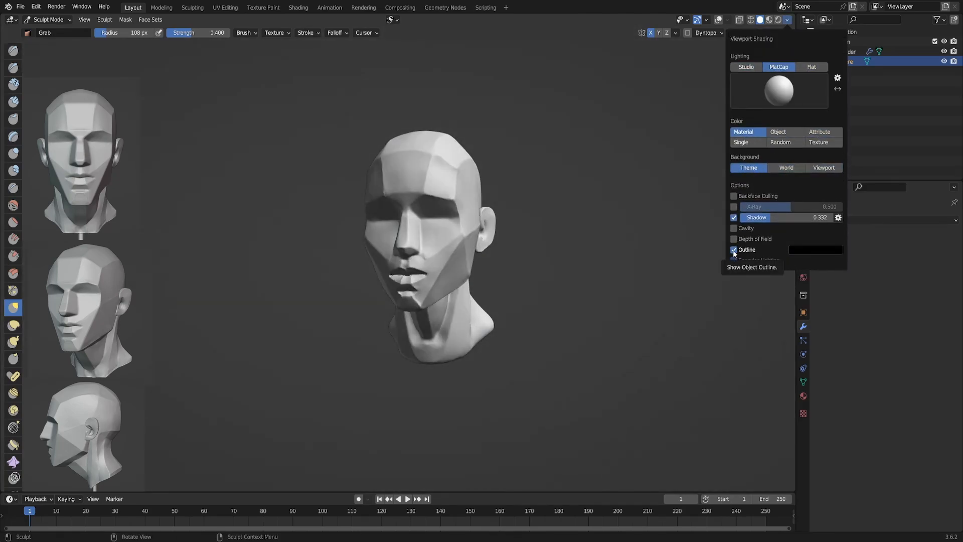